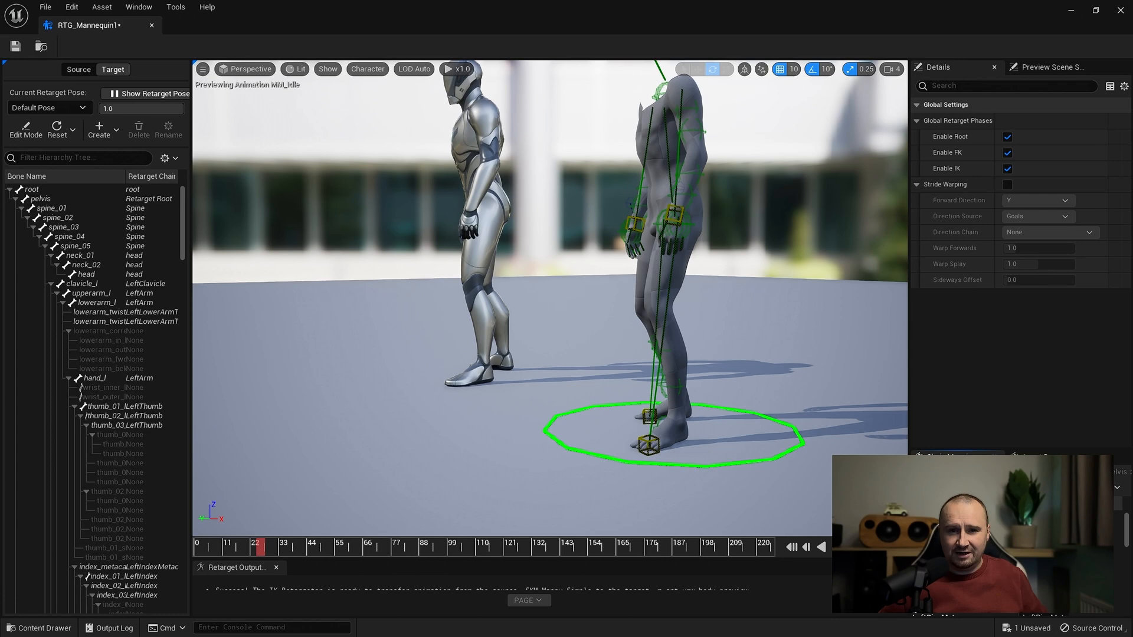
# - Show the IK Retargeter's Source and Target asset settings in the Details panel during the idle preview
pyautogui.click(458, 547)
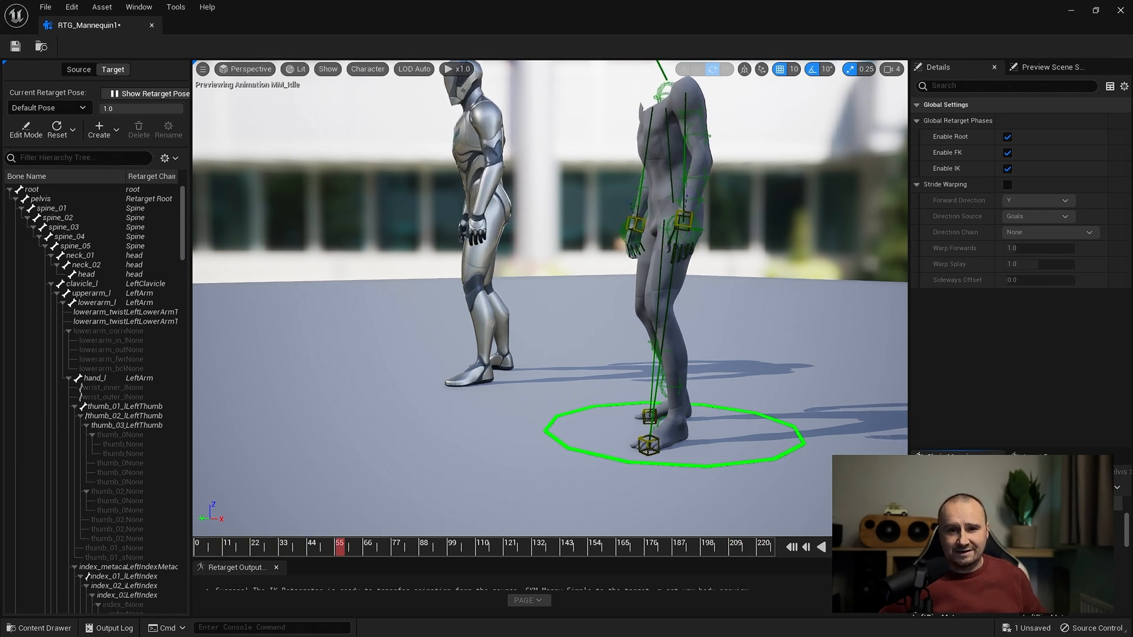
pyautogui.click(488, 546)
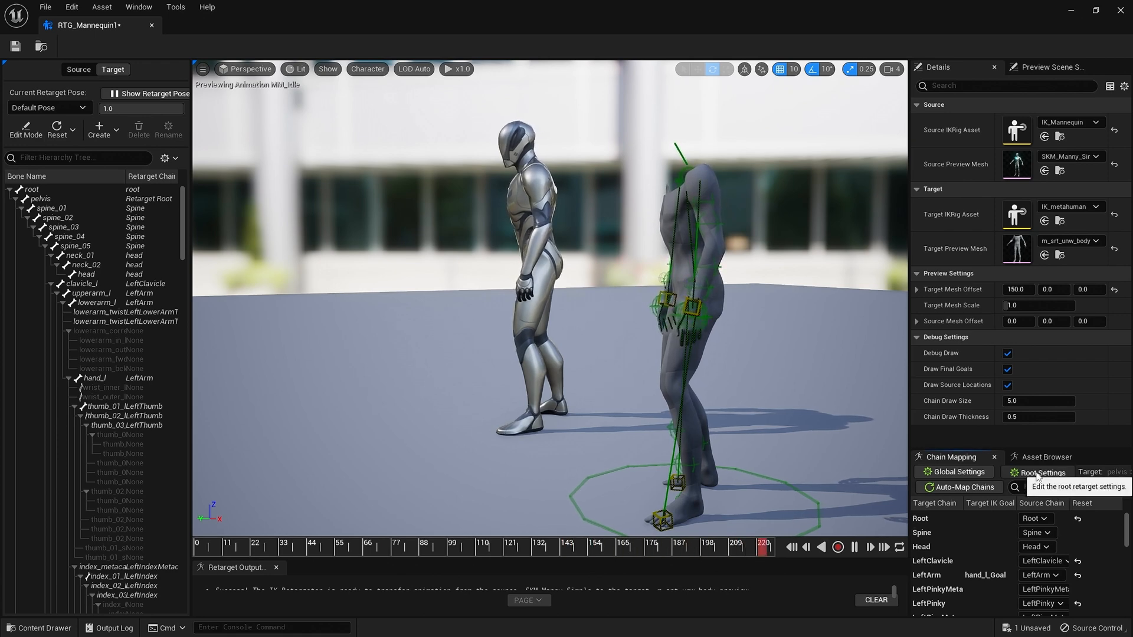
# - Set the root's Blend to Source to 0.216 so the MetaHuman's pelvis lifts and legs straighten
pyautogui.click(1040, 472)
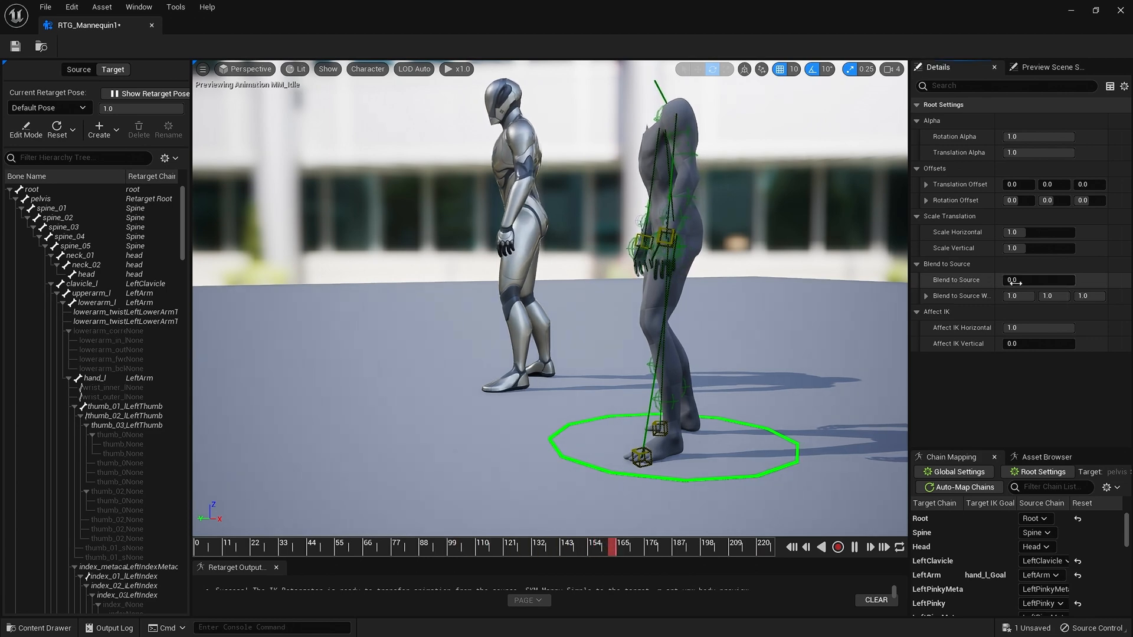
pyautogui.click(1039, 280)
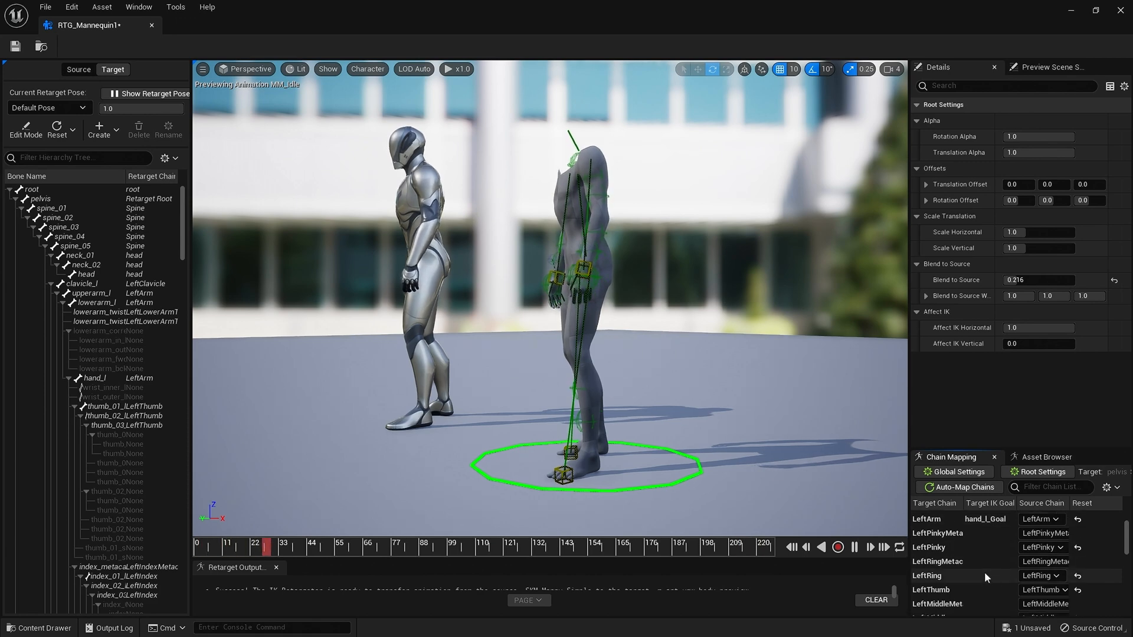
# - Set the LeftLeg chain's IK Blend to Source to about 0.056
pyautogui.click(927, 538)
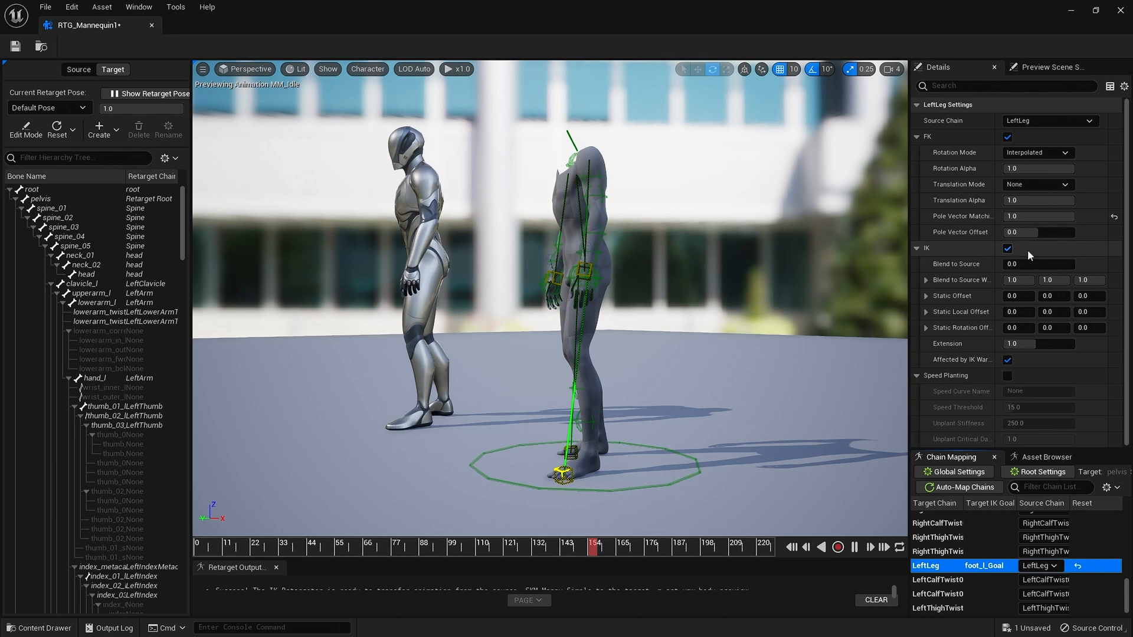
pyautogui.click(1038, 263)
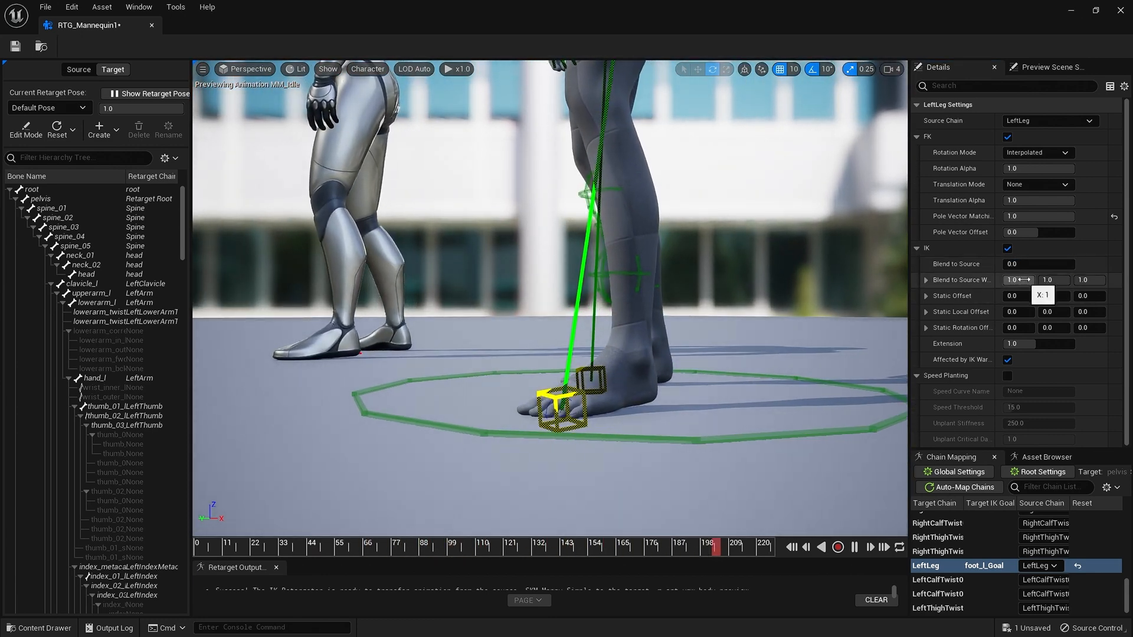
pyautogui.moveTo(1019, 263); pyautogui.dragTo(1062, 263)
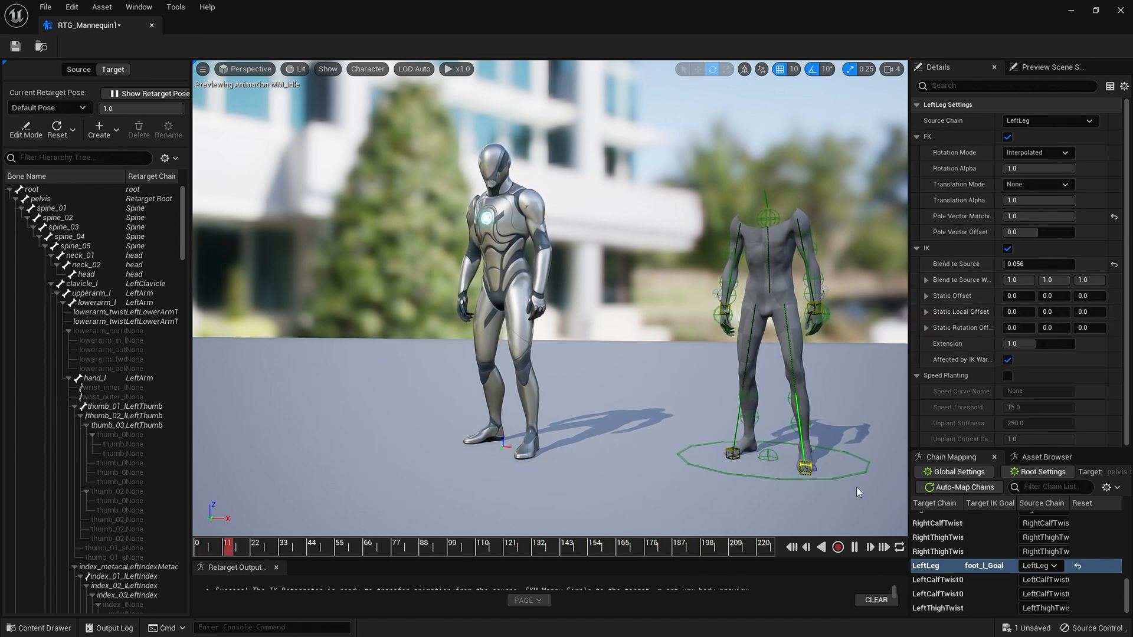
# - Search the Asset Browser for 'run' and preview MM_Run_Fwd on both characters
pyautogui.click(1045, 456)
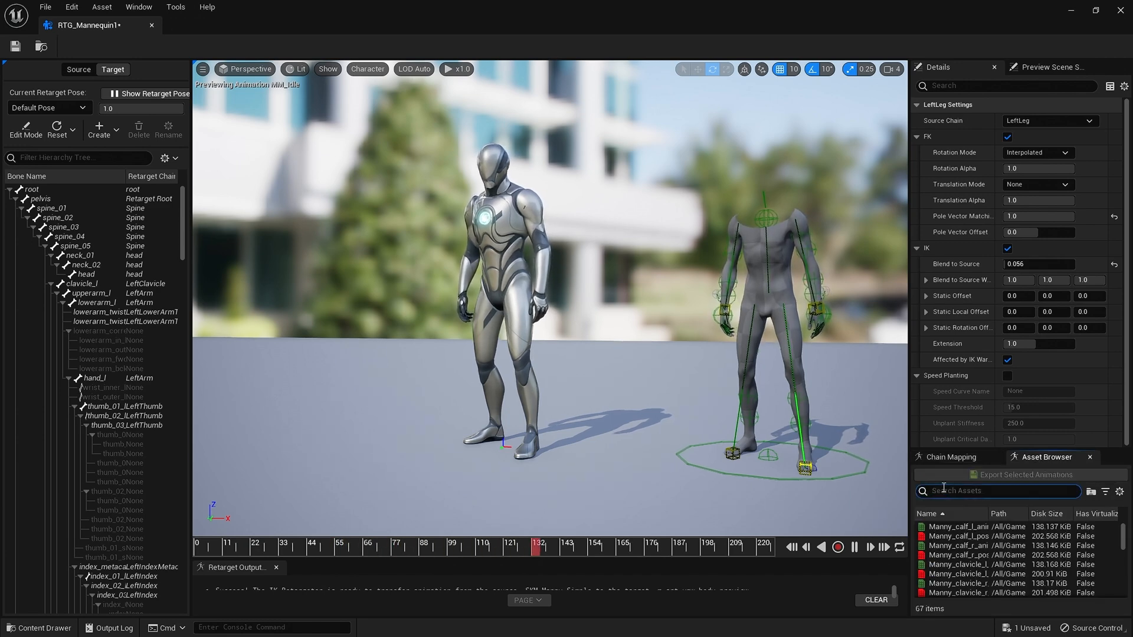
pyautogui.write('run')
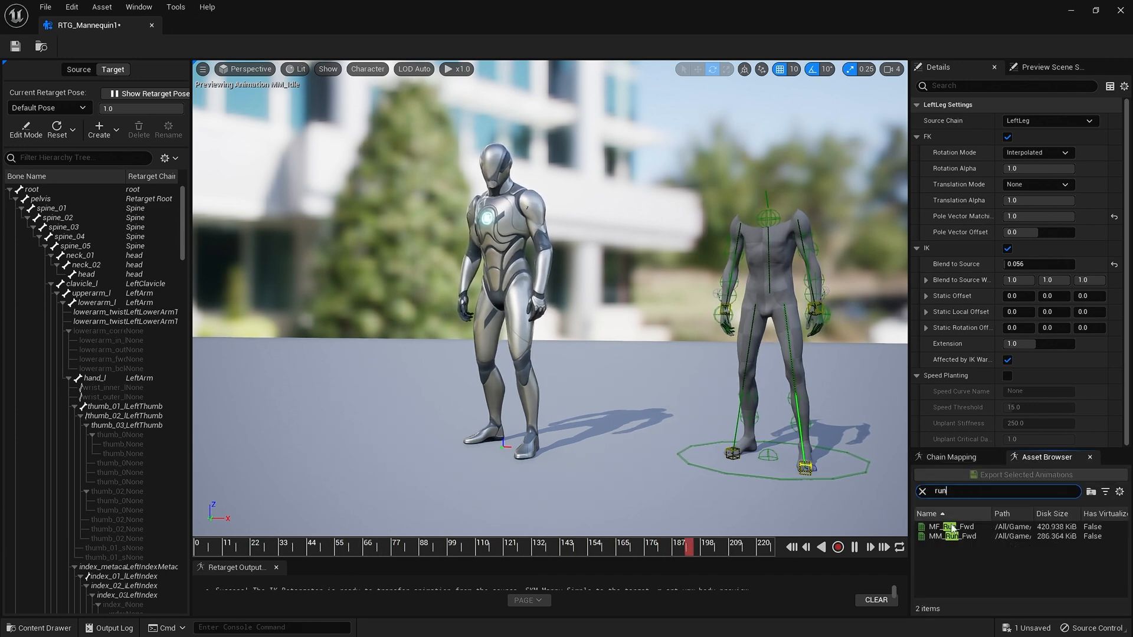
pyautogui.click(954, 536)
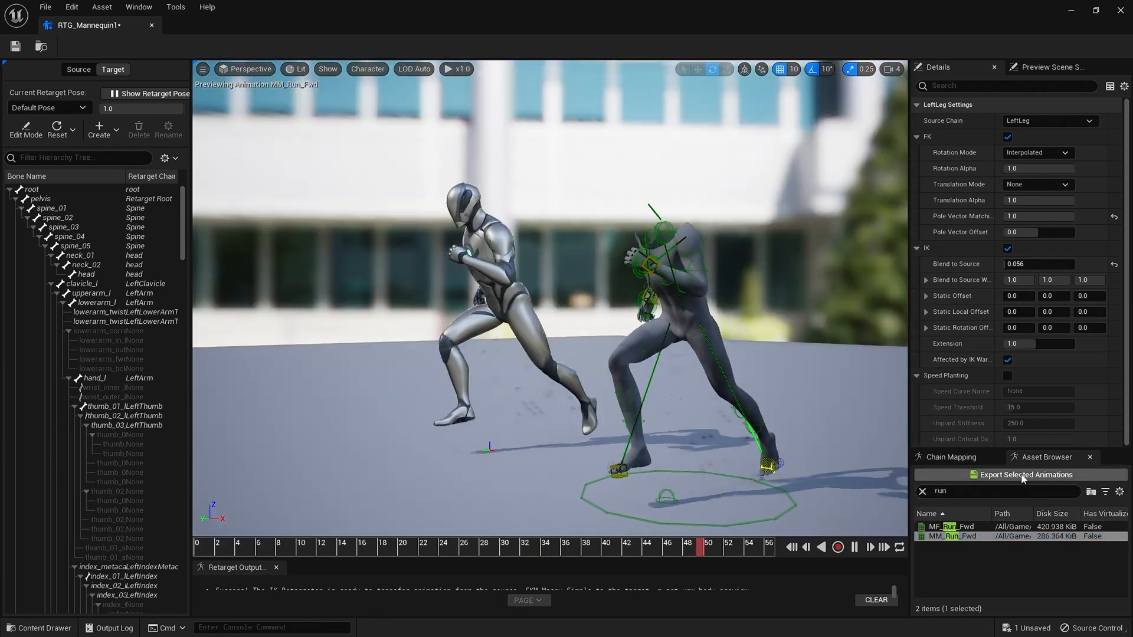
# - Set up the export to rename assets by replacing 'MM' with 'MH'
pyautogui.click(1022, 475)
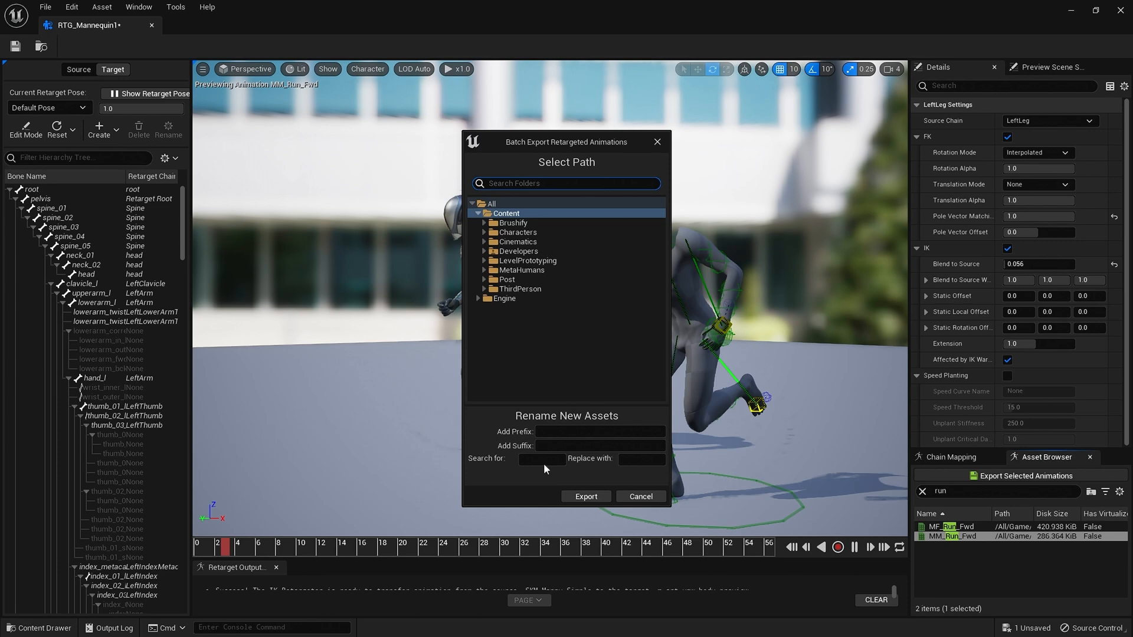
pyautogui.click(540, 459)
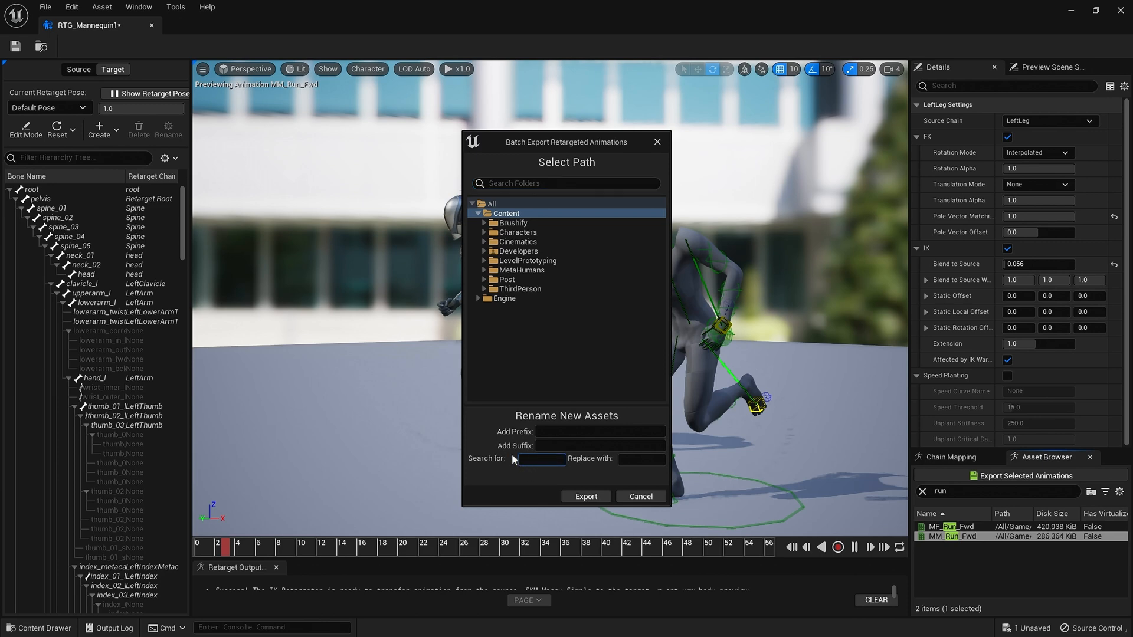
pyautogui.click(540, 460)
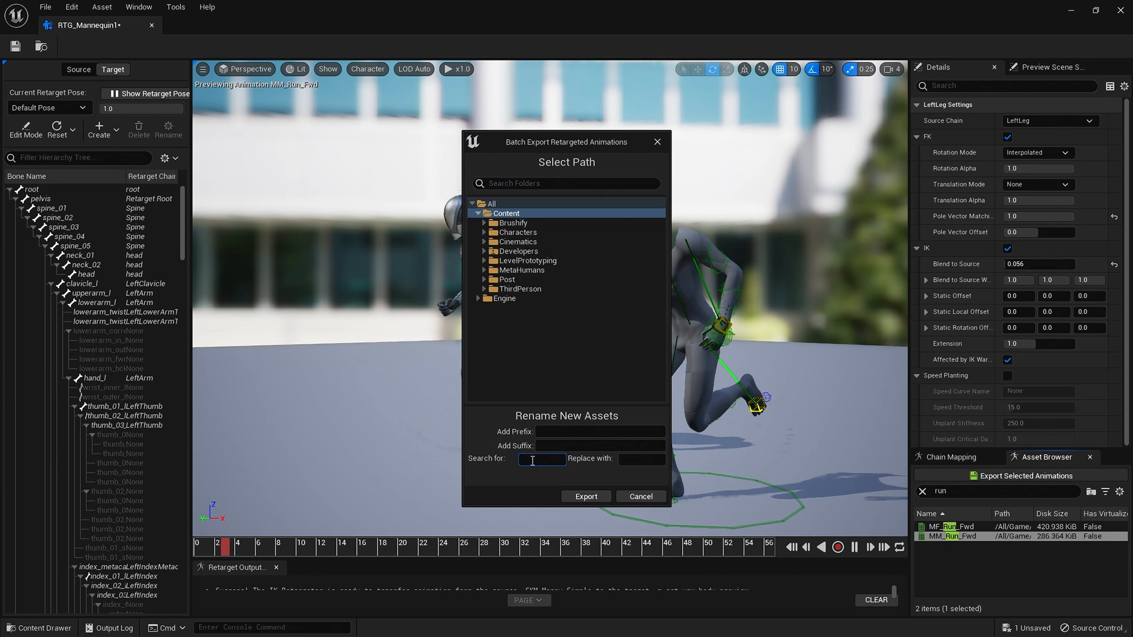
pyautogui.write('MM')
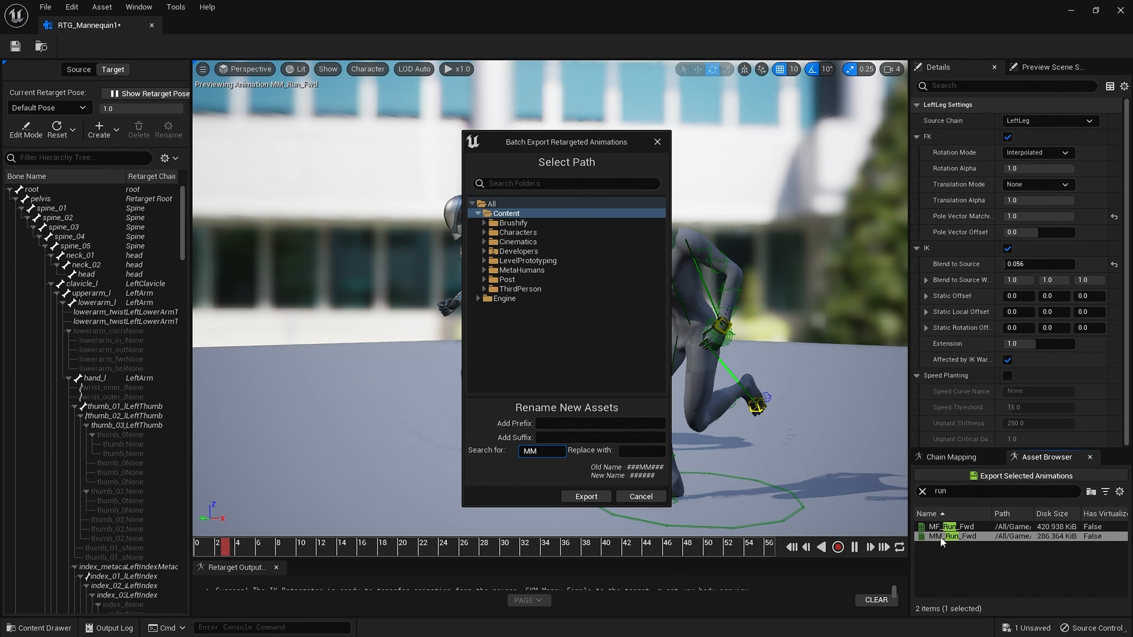
pyautogui.click(642, 450)
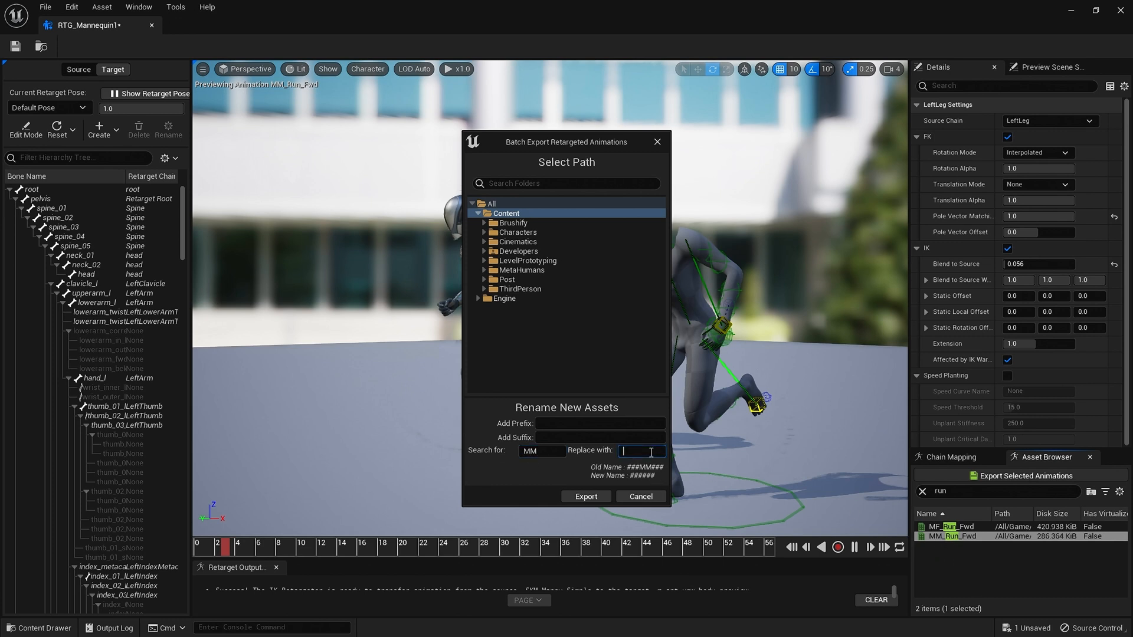
pyautogui.write('MH')
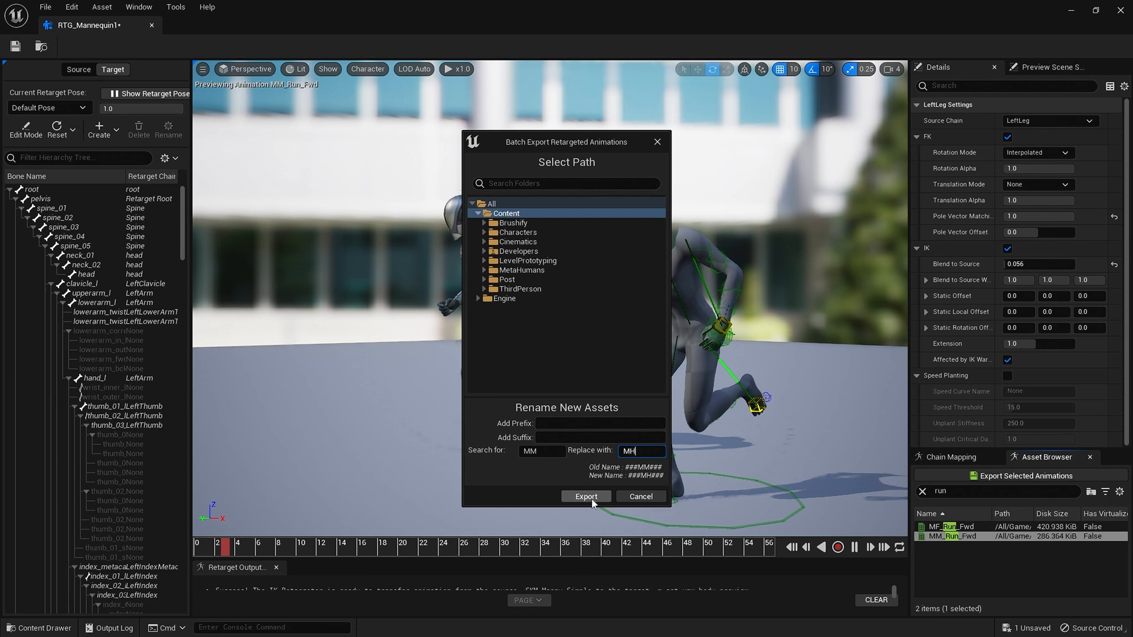
# - Export the run into MetaHumans > Animations and open the resulting MH_Run_Fwd animation
pyautogui.click(521, 269)
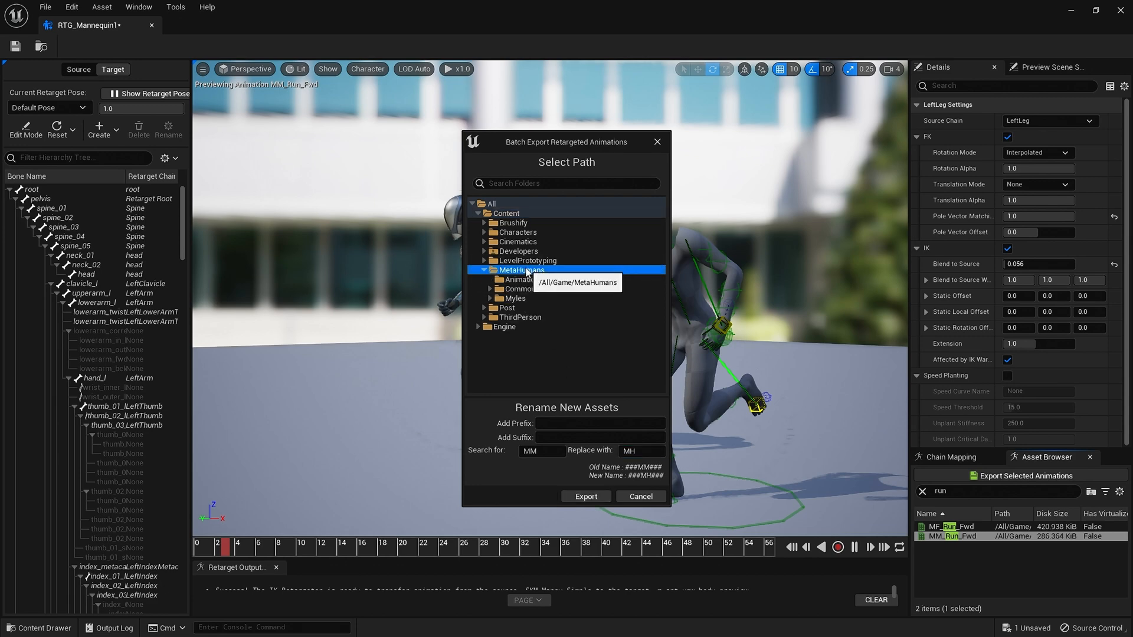
pyautogui.click(522, 279)
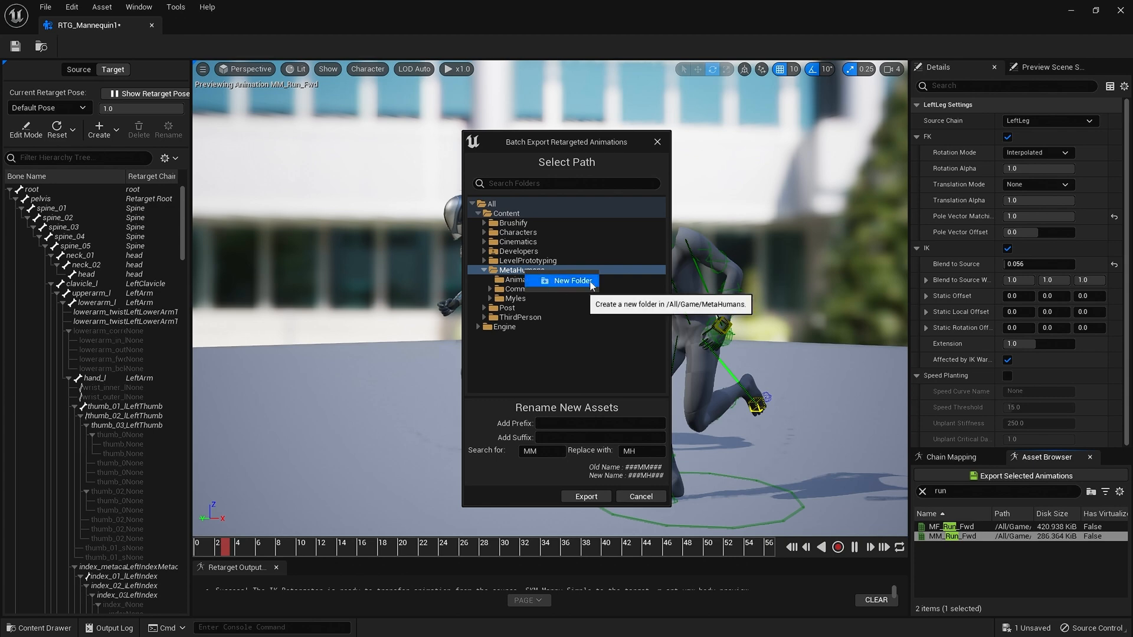
pyautogui.click(570, 281)
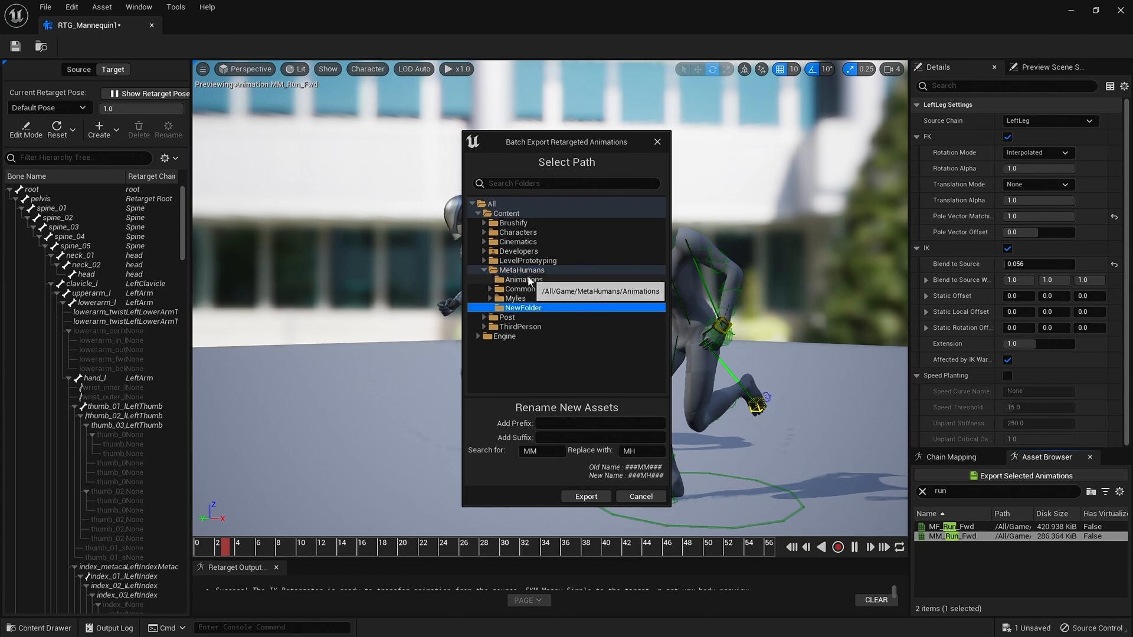
pyautogui.click(523, 280)
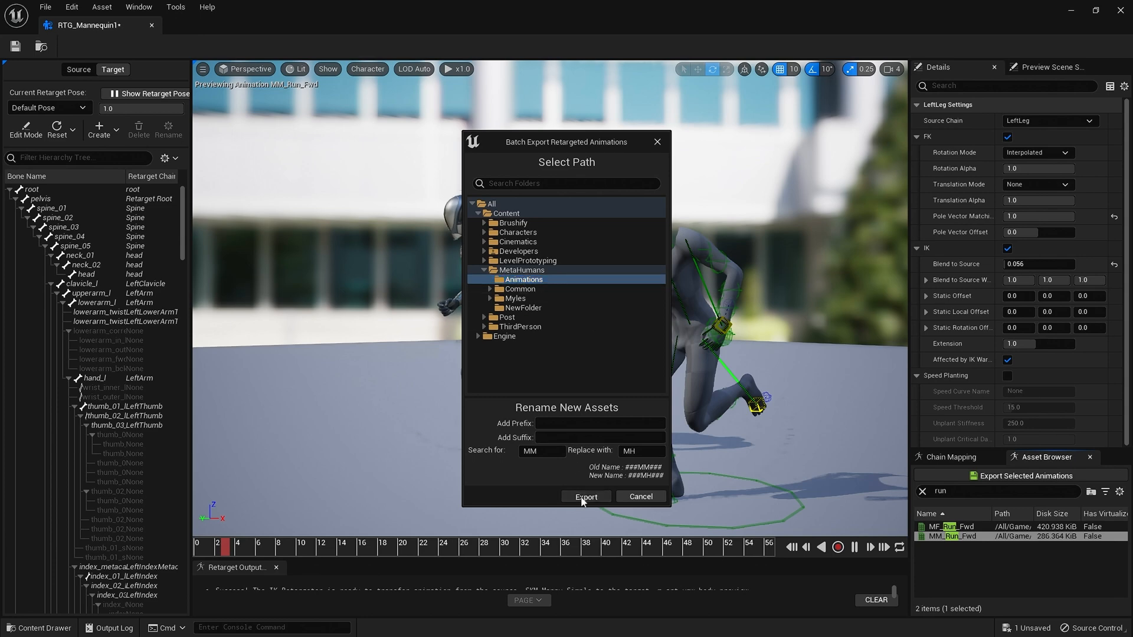
pyautogui.click(585, 497)
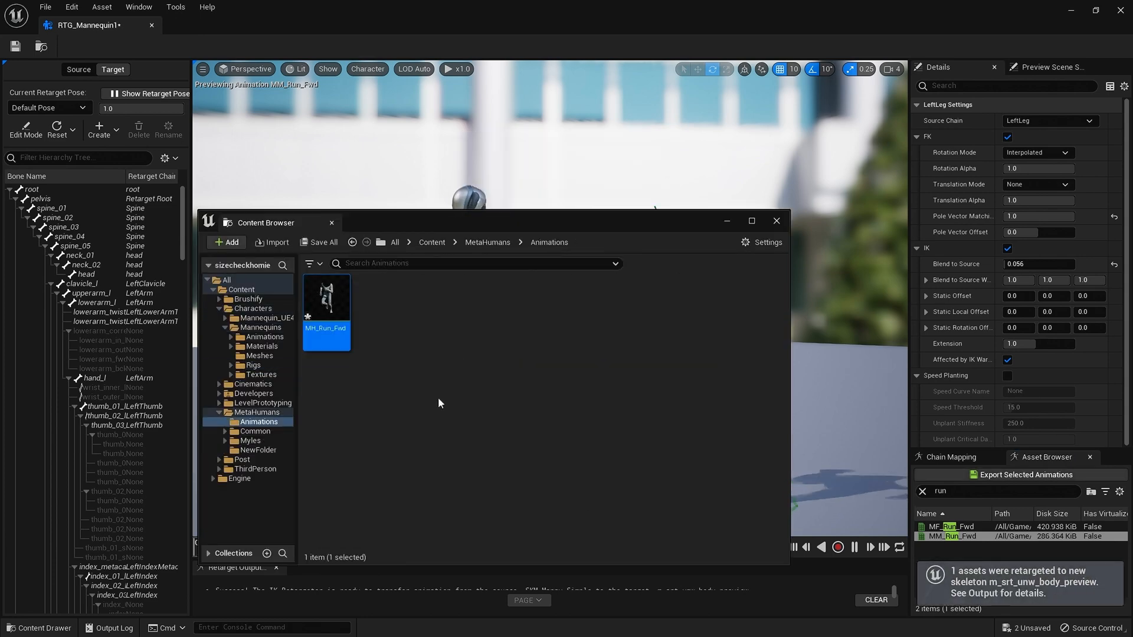
pyautogui.doubleClick(326, 296)
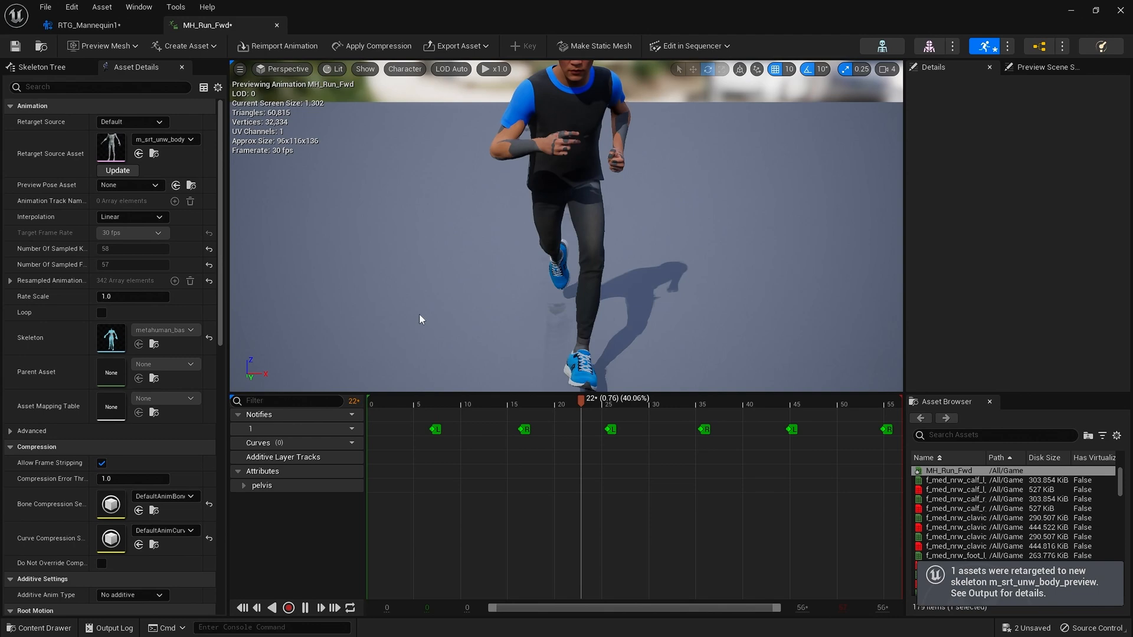